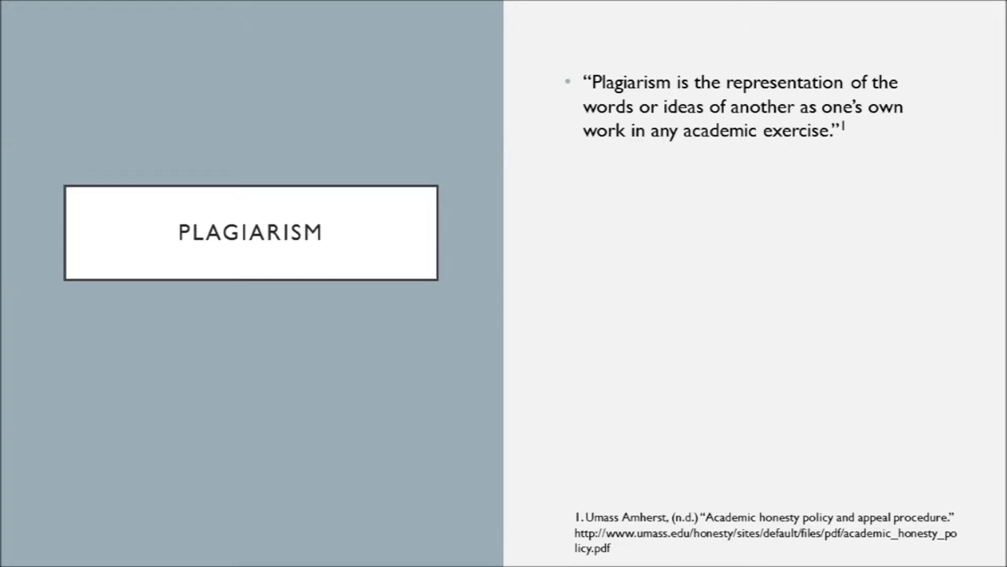
- Advance the Plagiarism slide to show the bullet on claiming others' ideas as your own
{"action": "key", "text": "right"}
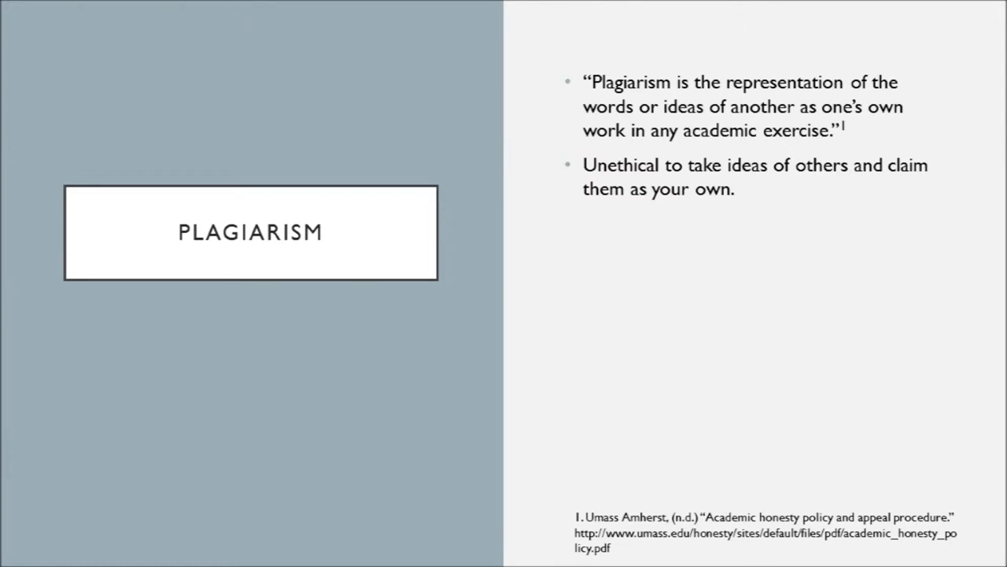